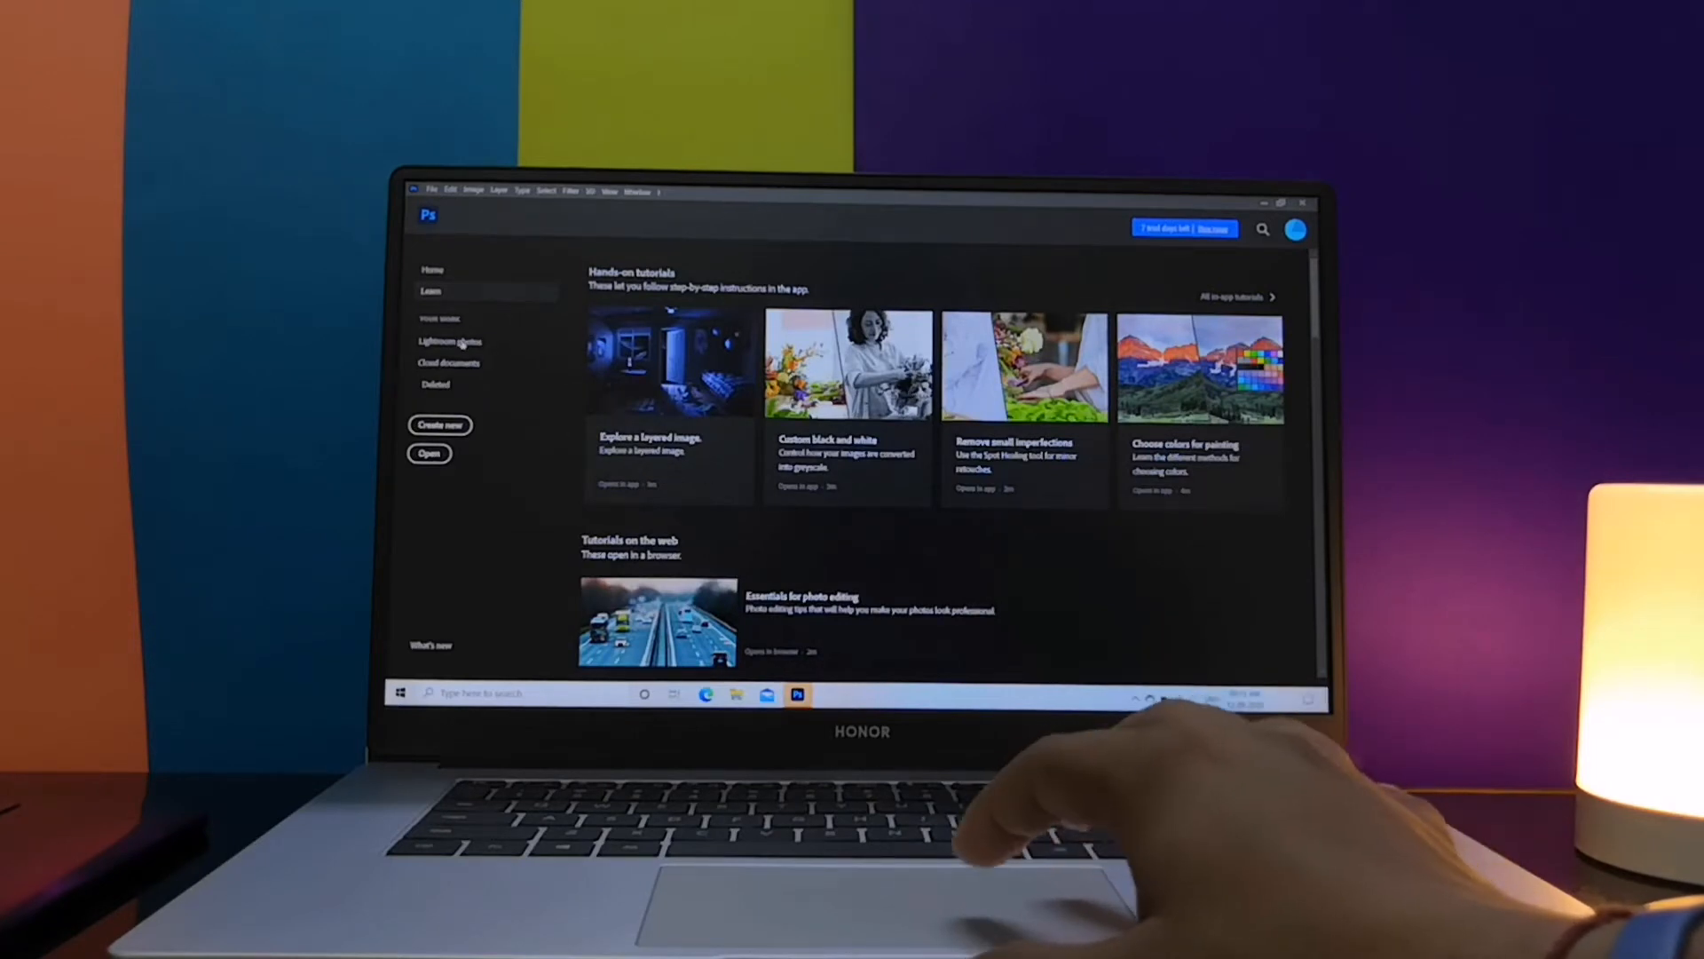
- Browse the empty Lightroom photos library, then return to Home with the recent laptop photos
{"action": "left_click", "coordinate": [449, 341]}
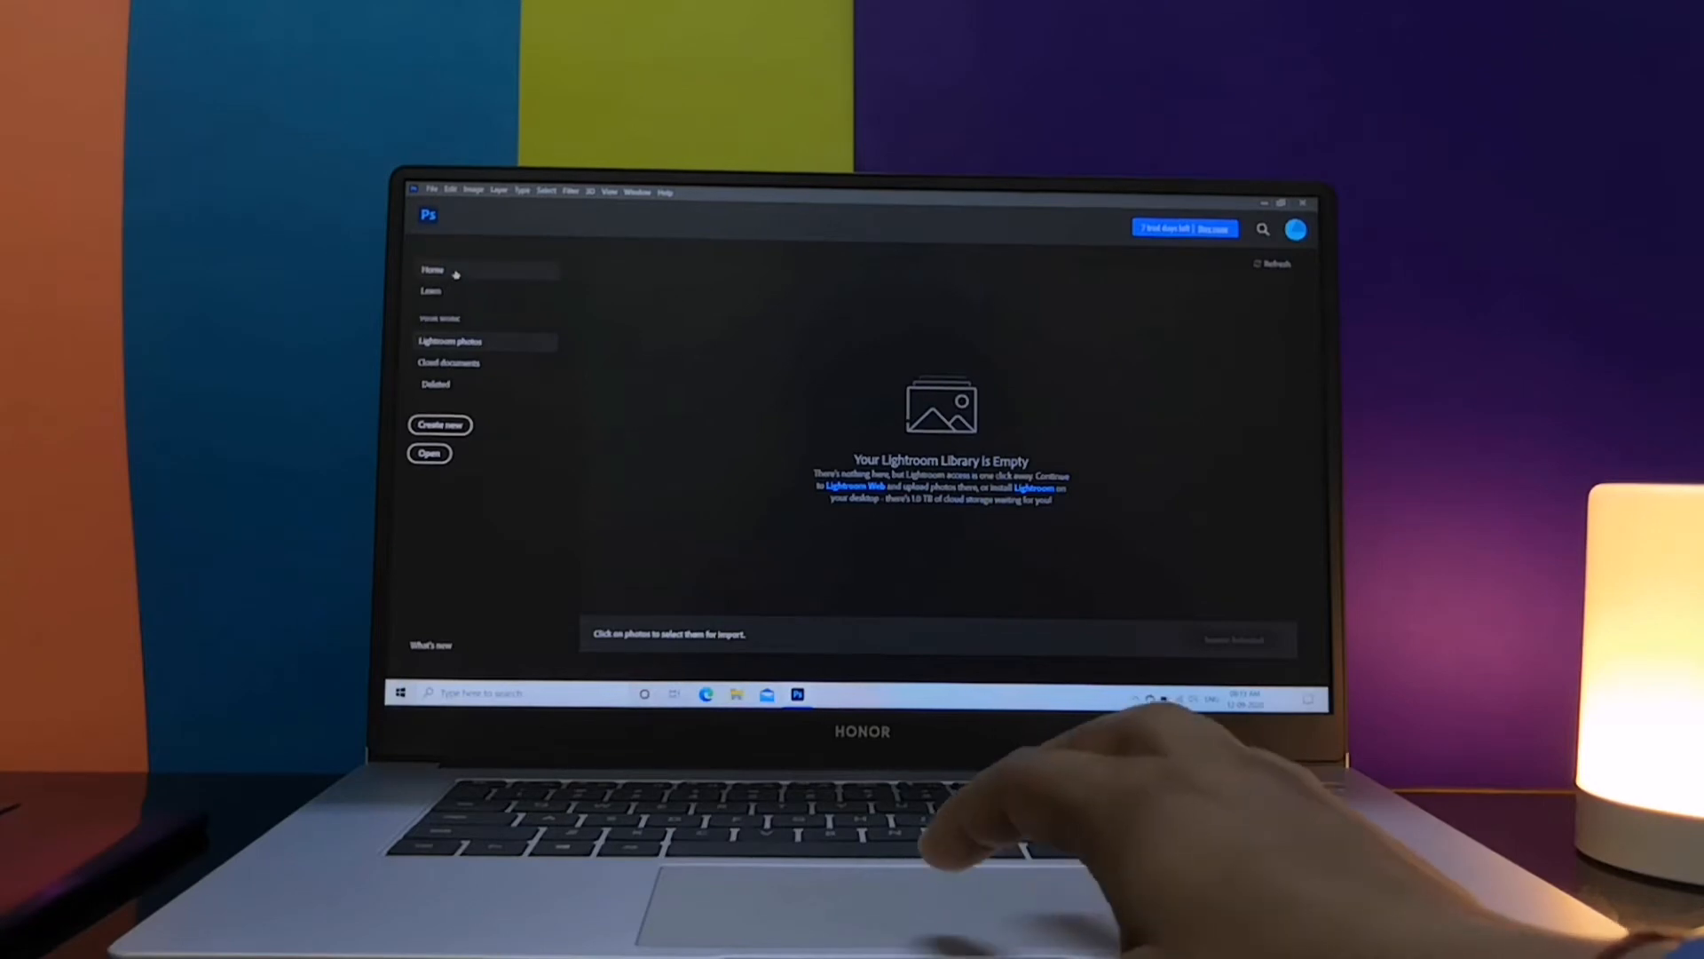
{"action": "left_click", "coordinate": [433, 270]}
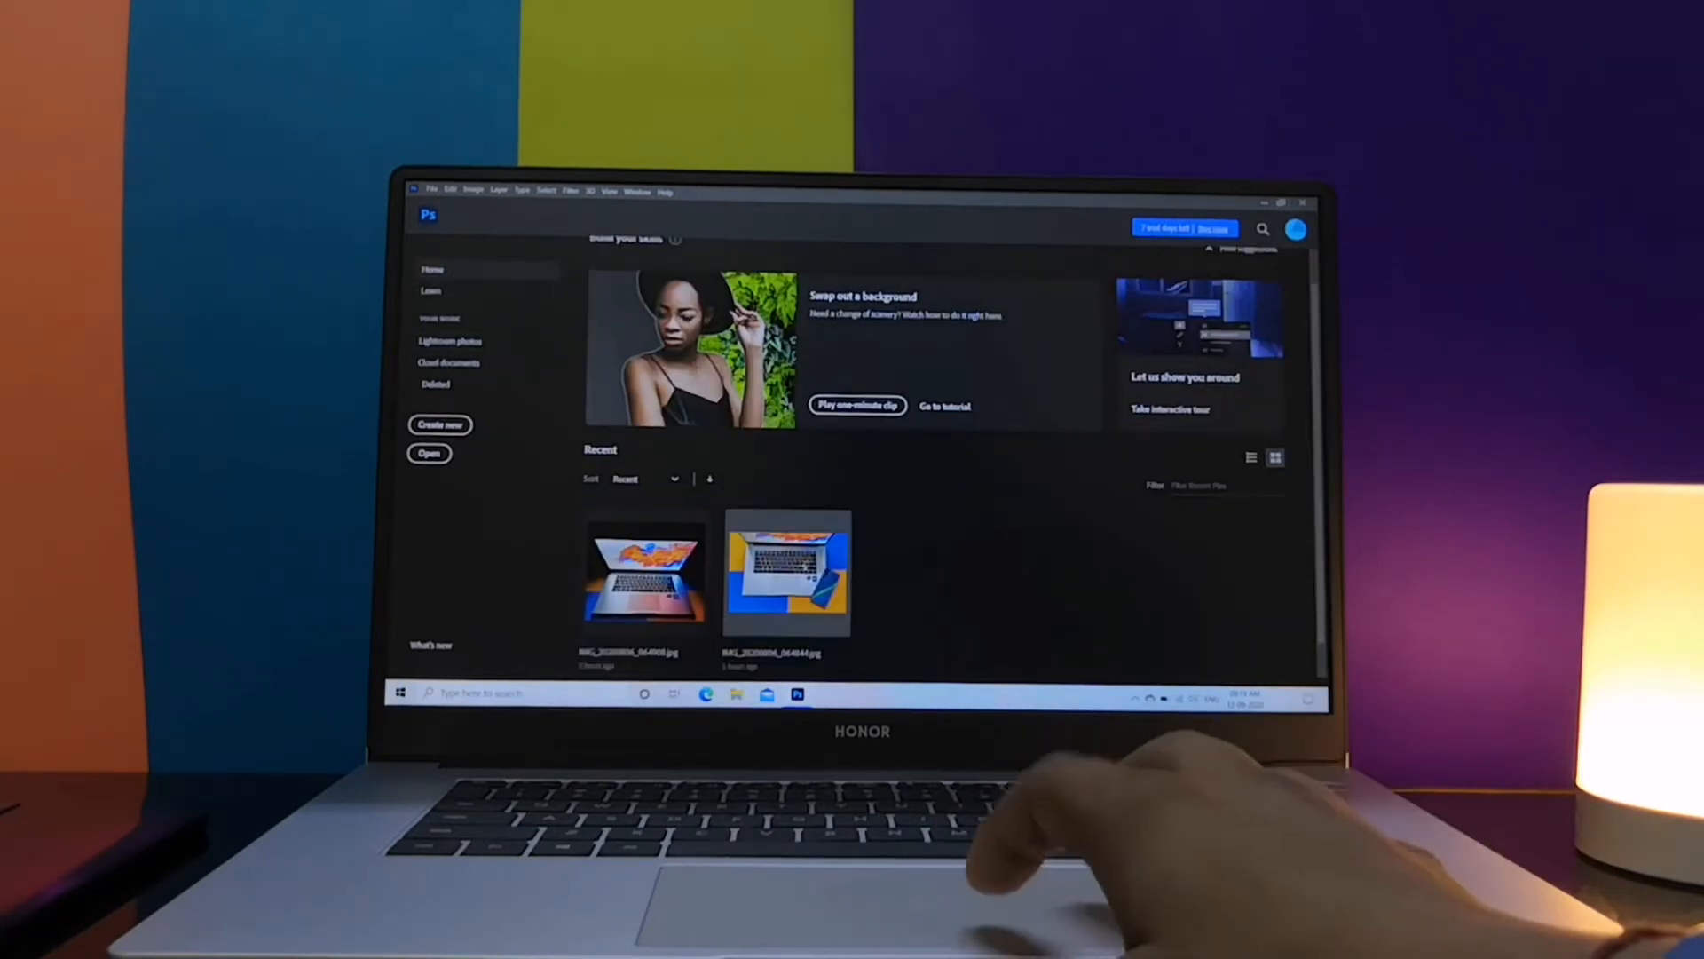
- Open the top-down laptop photo from Recent files for editing
{"action": "double_click", "coordinate": [786, 570]}
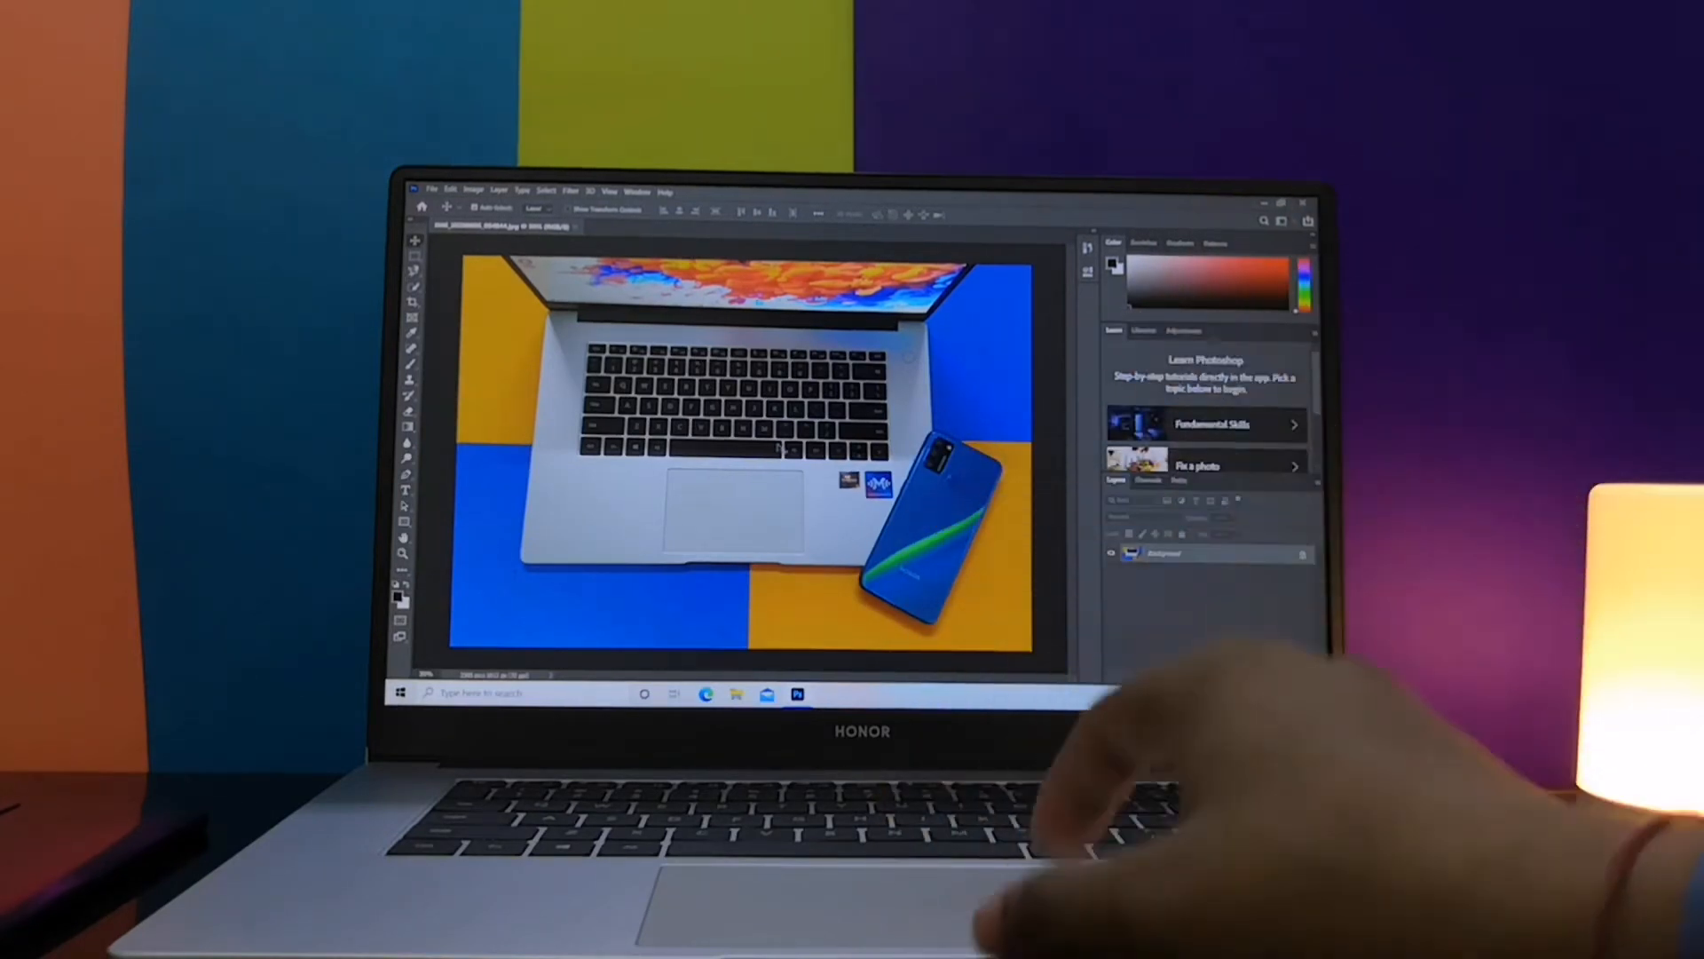
{"action": "left_click", "coordinate": [434, 190]}
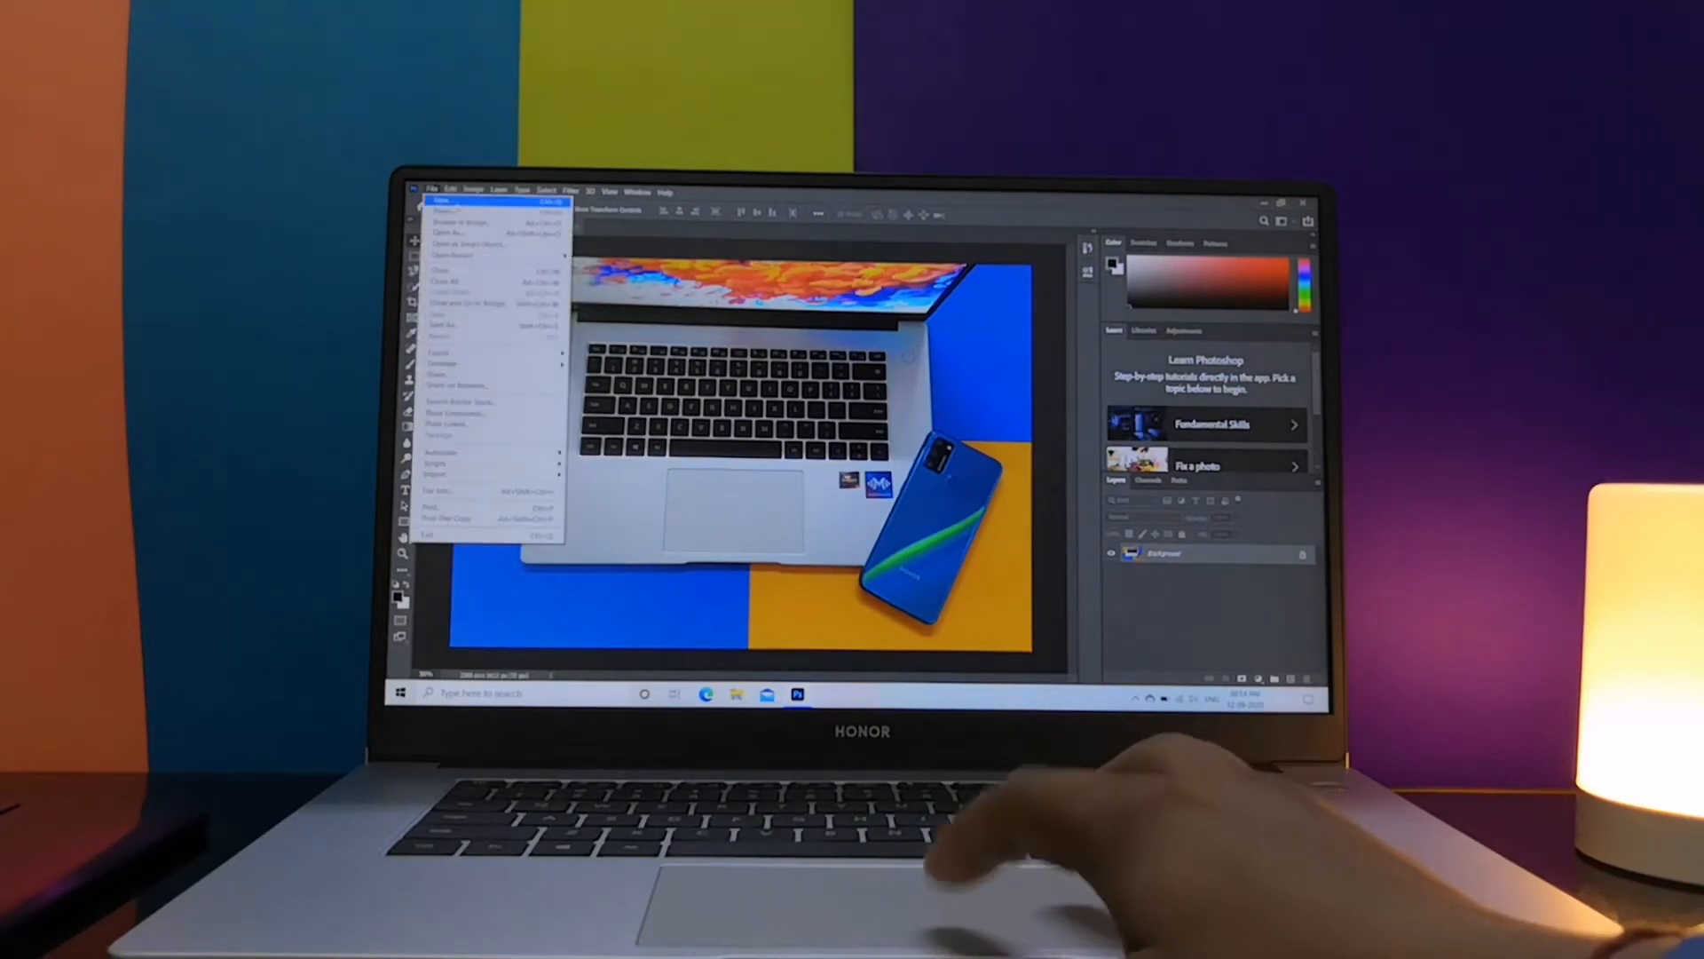
- Create a new blank document with the default New Document settings
{"action": "left_click", "coordinate": [439, 209]}
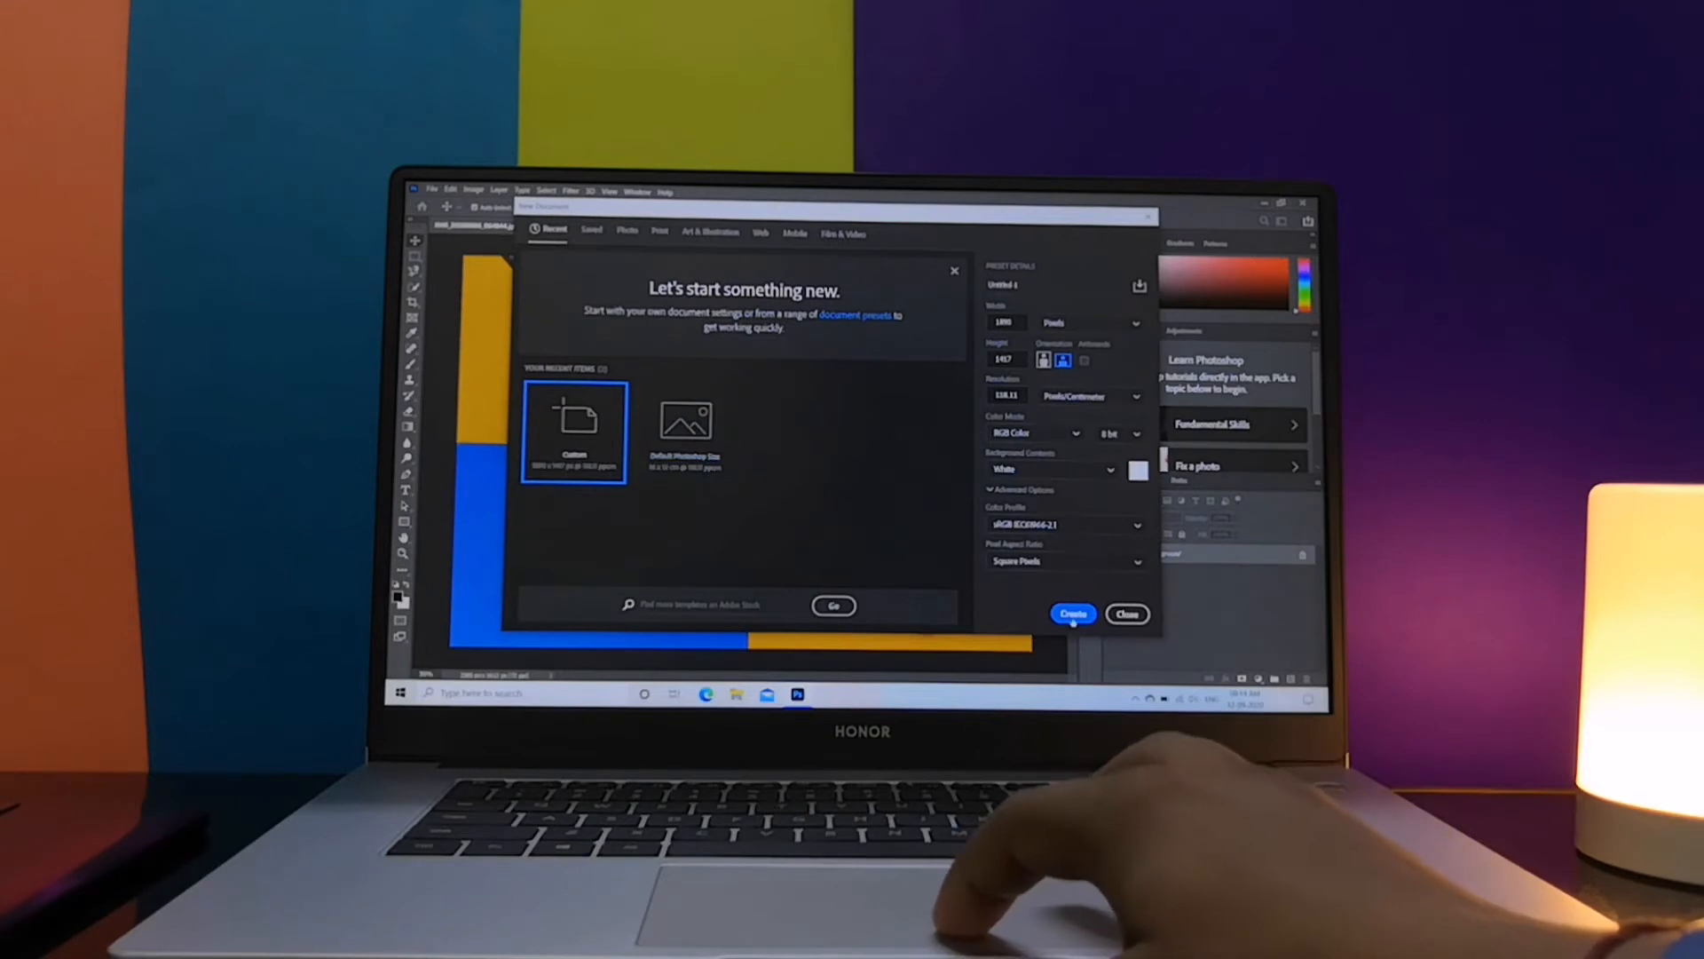
{"action": "left_click", "coordinate": [1072, 615]}
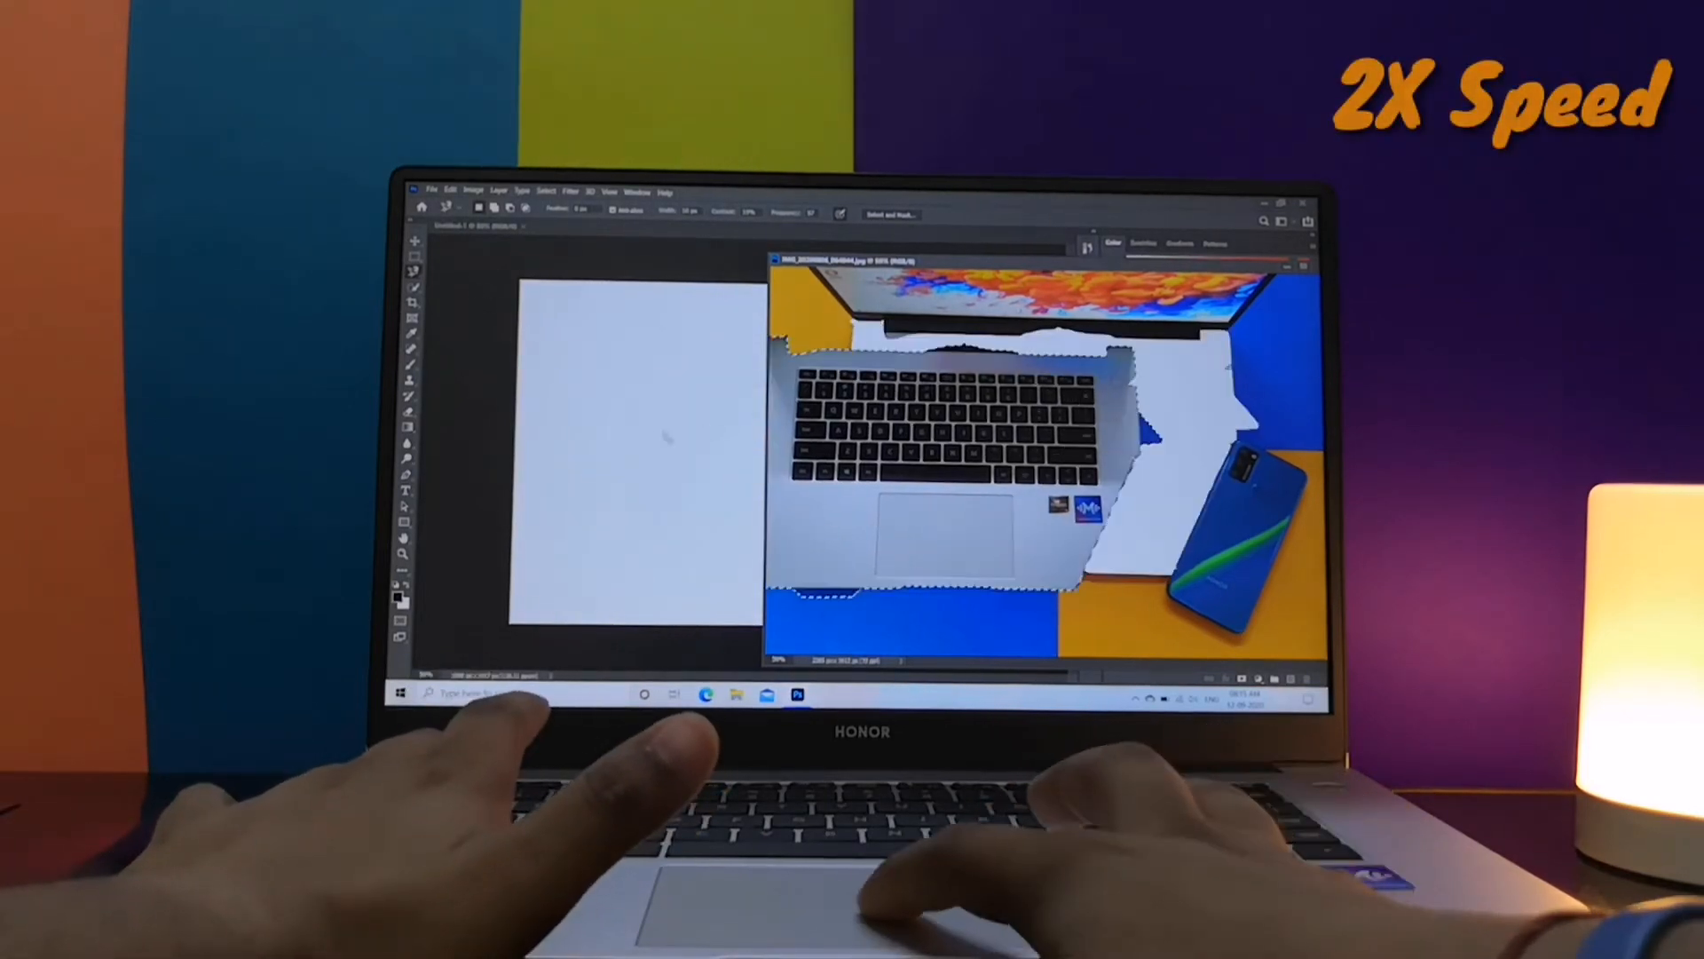
- Paste the laptop cutout into Untitled-1, then exit Photoshop without saving changes
{"action": "left_click", "coordinate": [473, 192]}
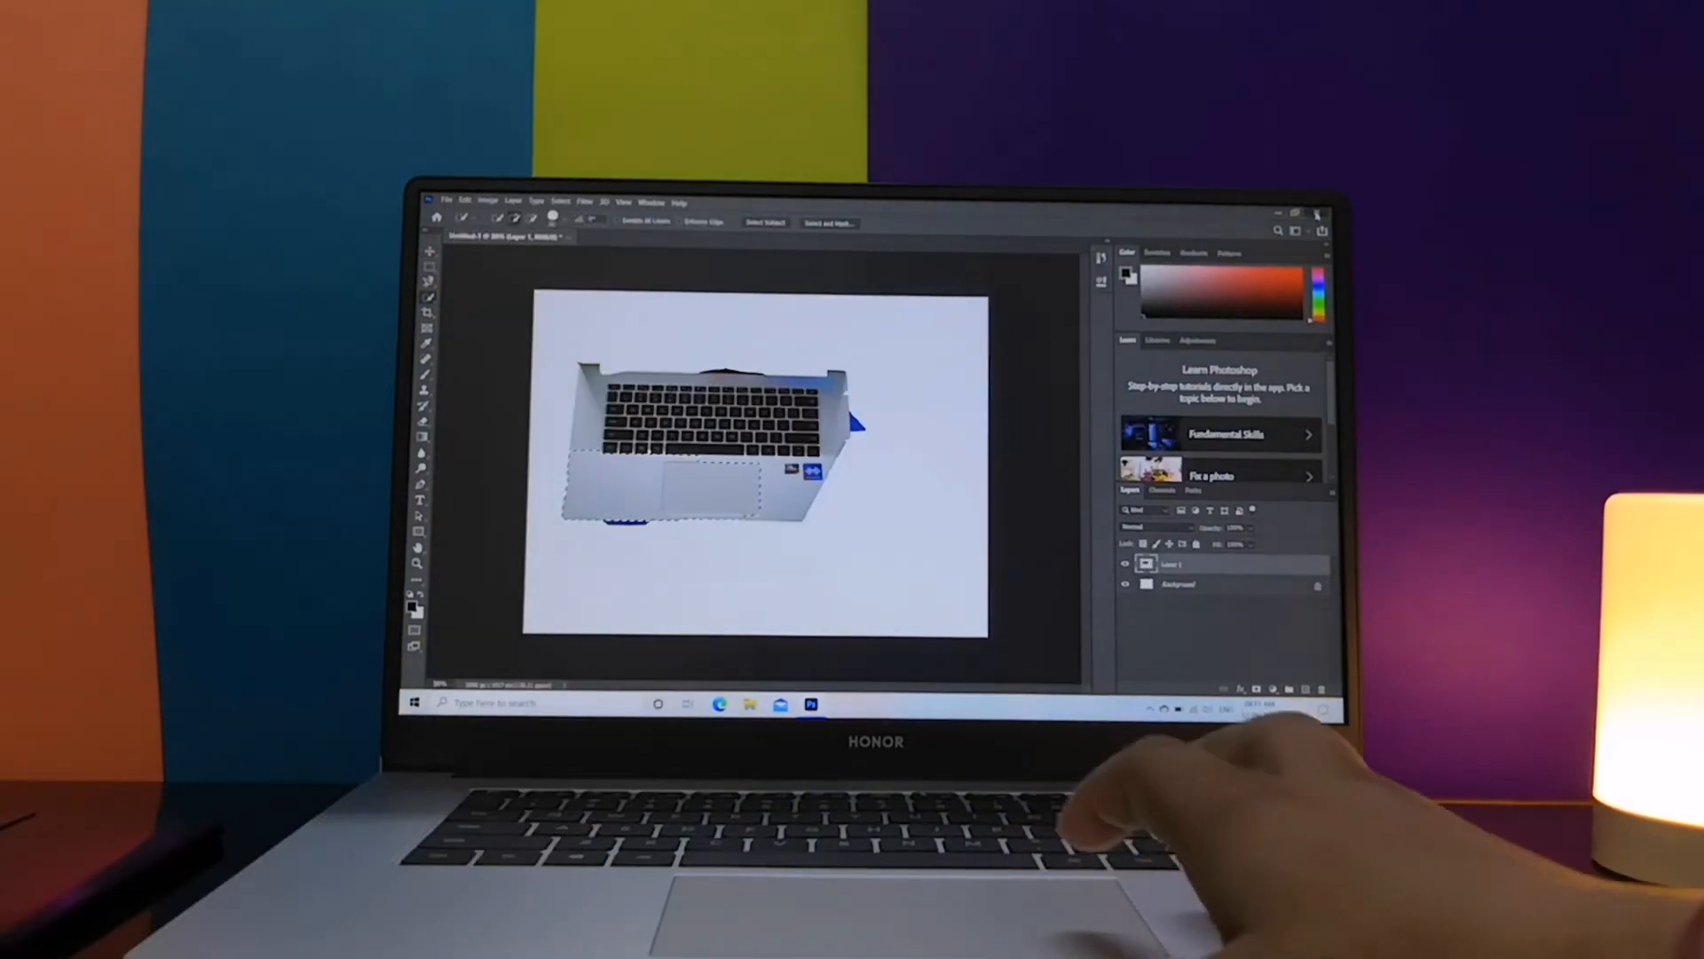
{"action": "left_click", "coordinate": [1320, 215]}
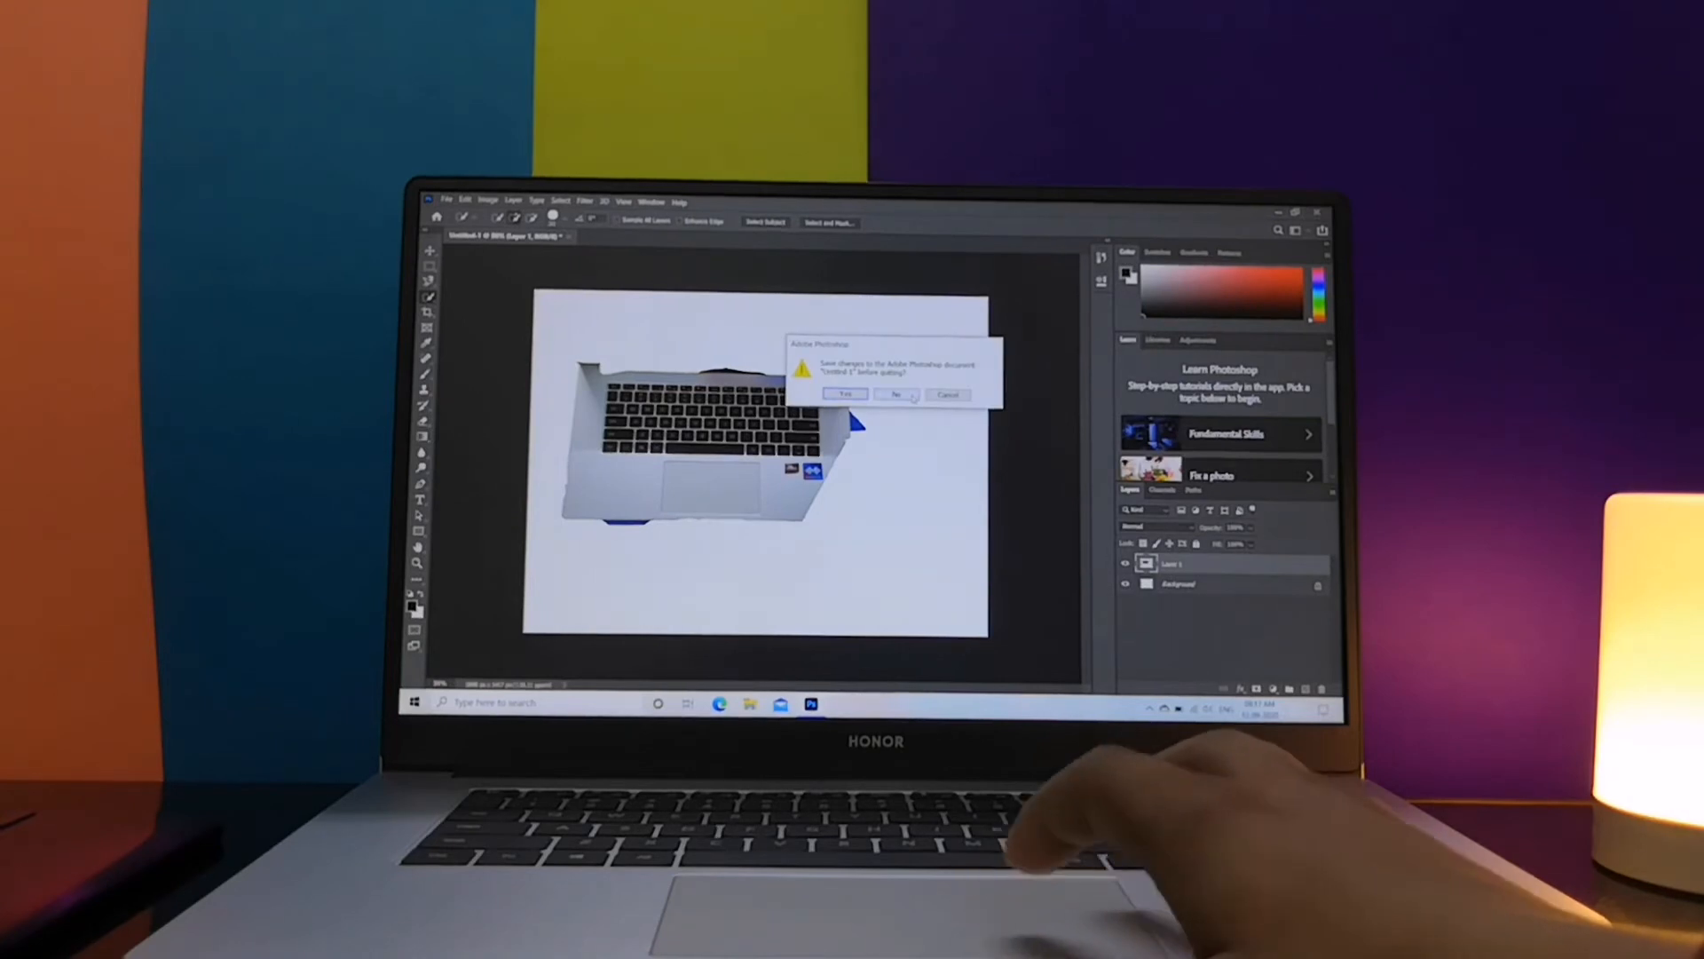
{"action": "left_click", "coordinate": [895, 394]}
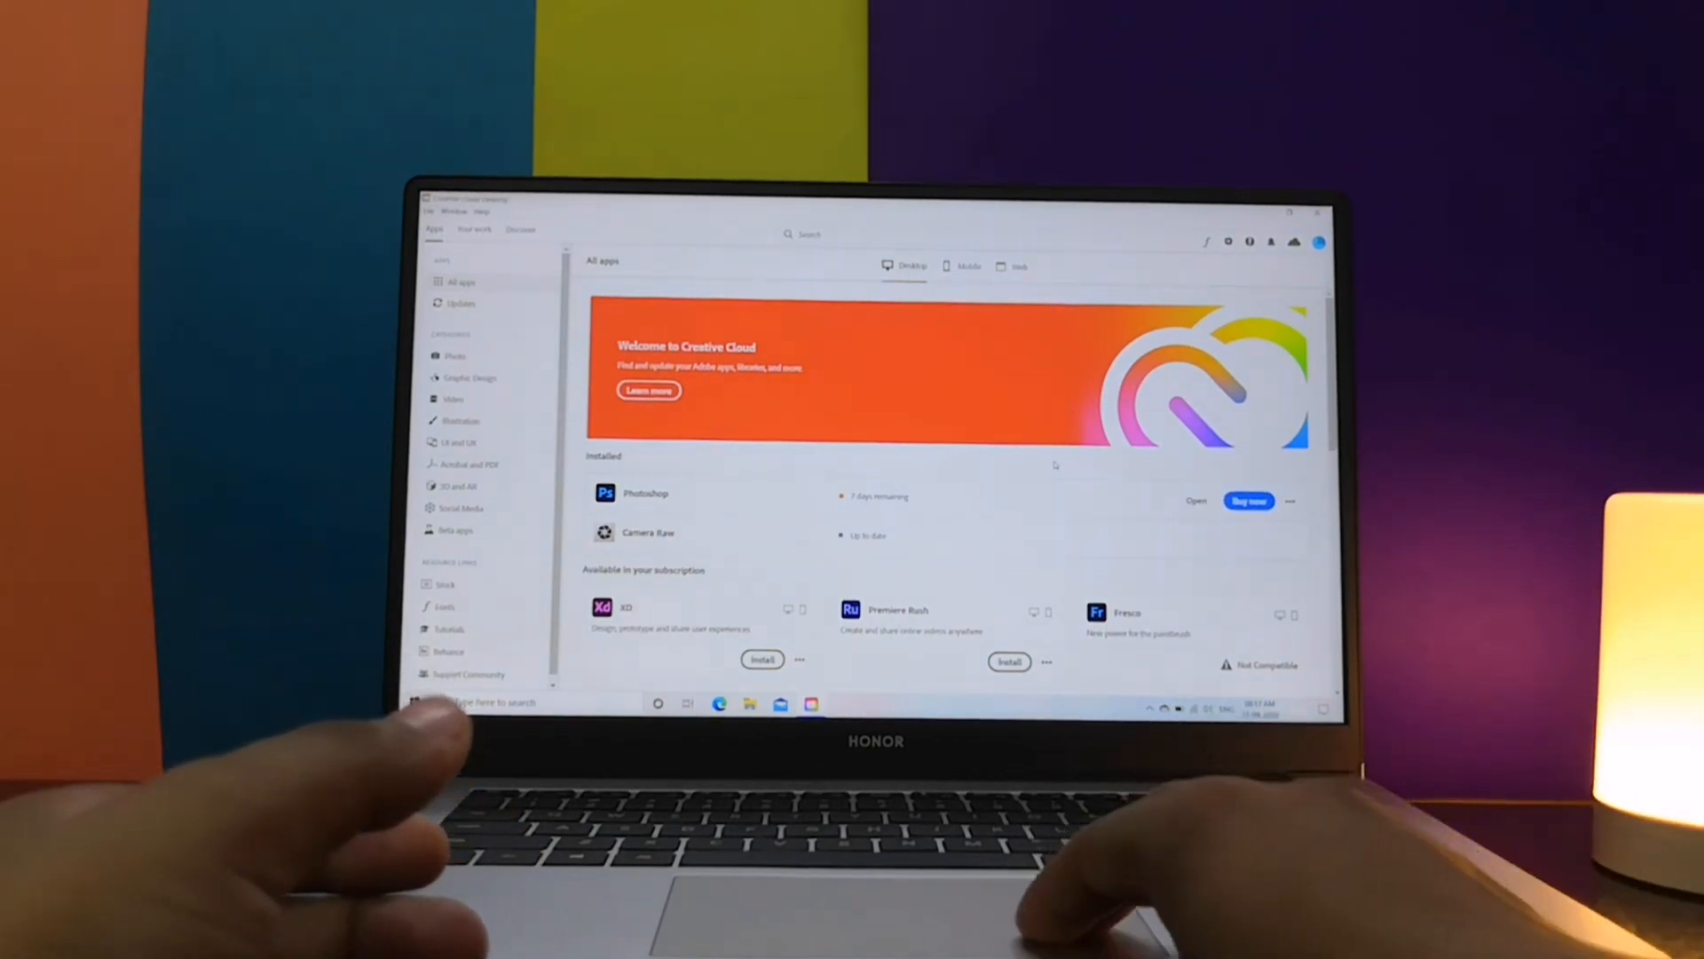
- Scroll the All apps Desktop list past installed Photoshop and Camera Raw to subscription and trial apps
{"action": "scroll", "scroll_direction": "down", "scroll_amount": 3}
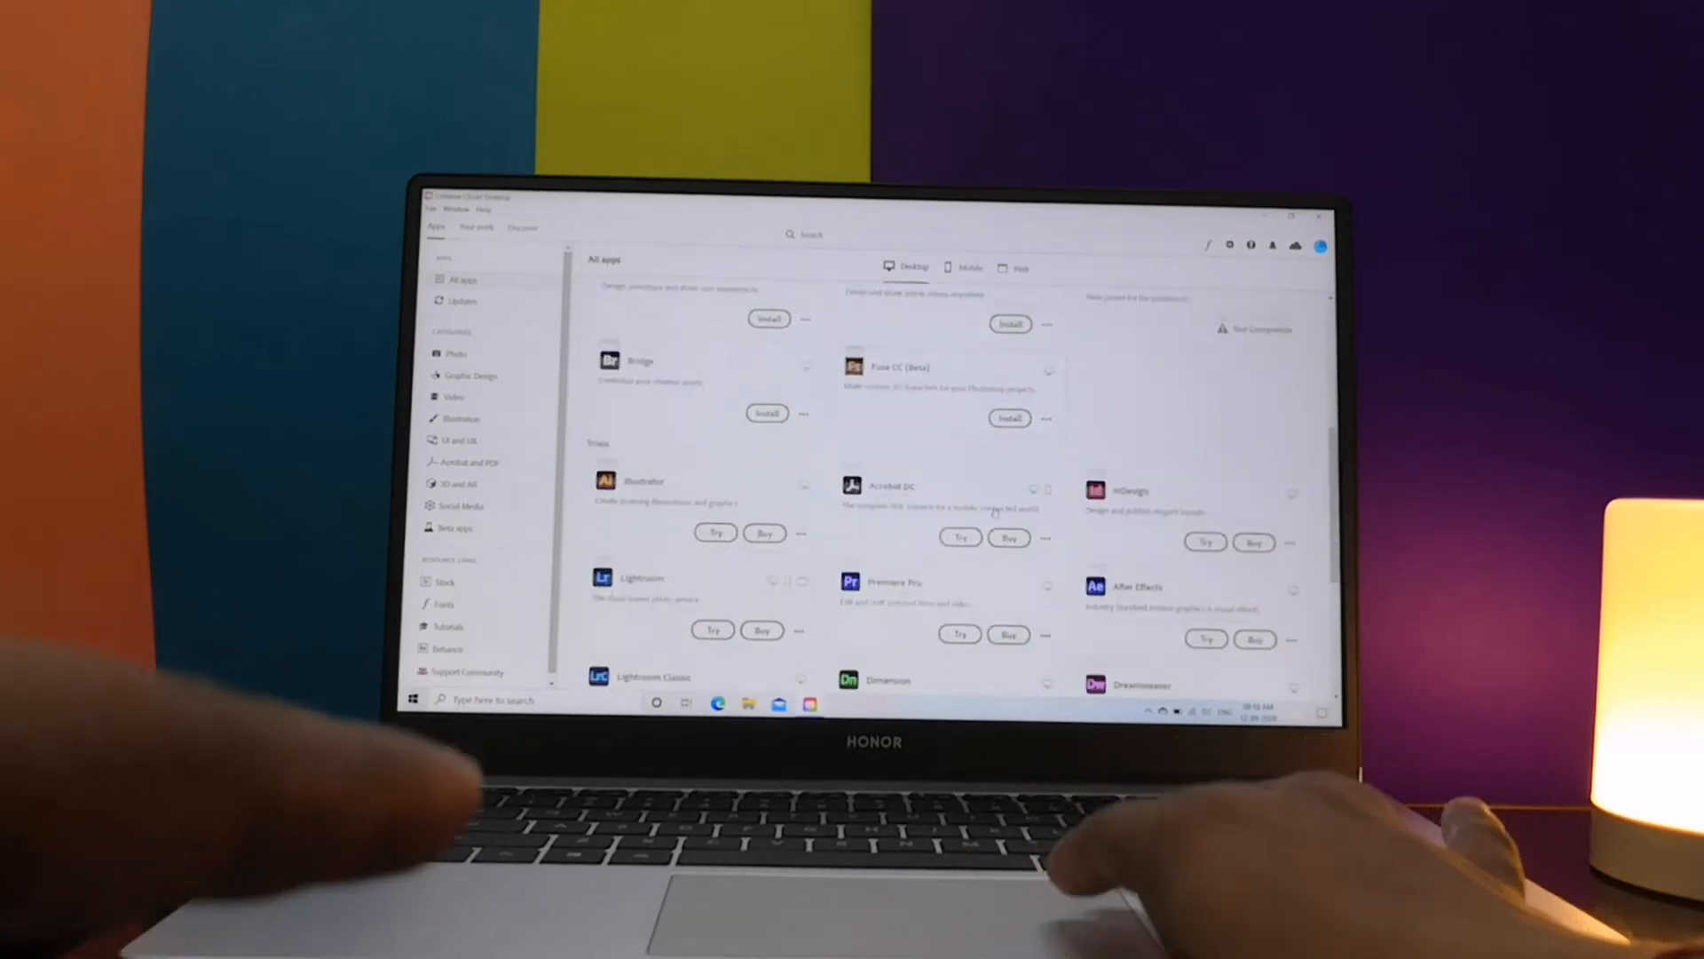
{"action": "scroll", "scroll_direction": "down", "scroll_amount": 3}
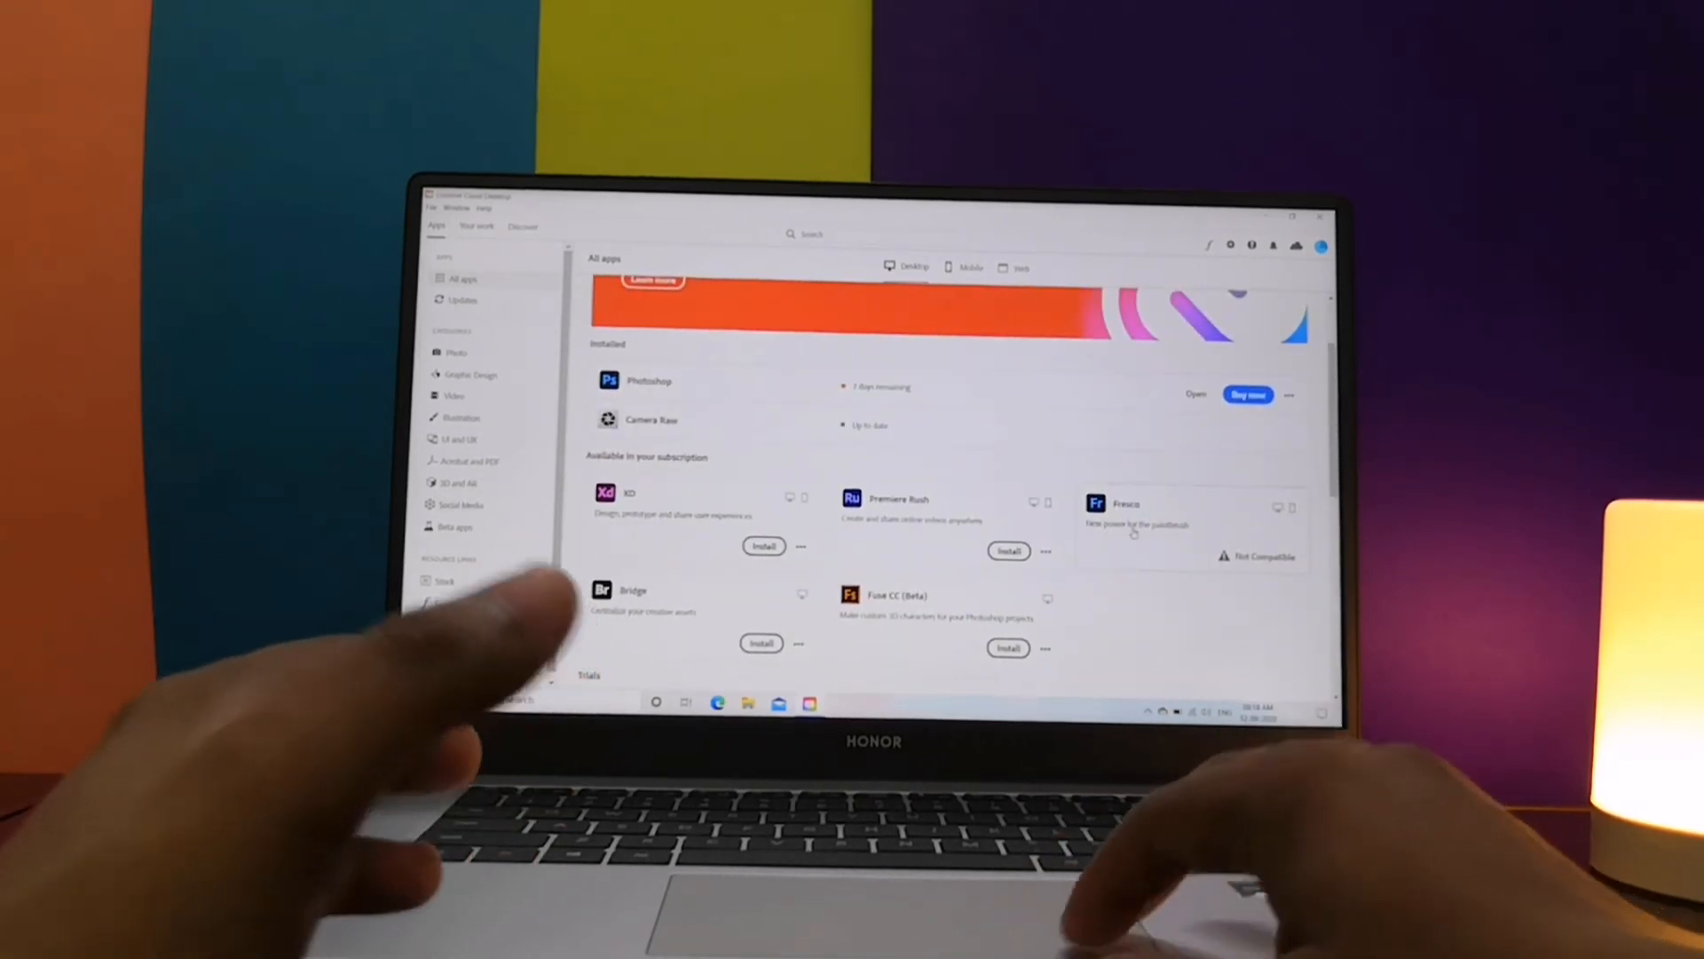
{"action": "scroll", "scroll_direction": "down", "scroll_amount": 3}
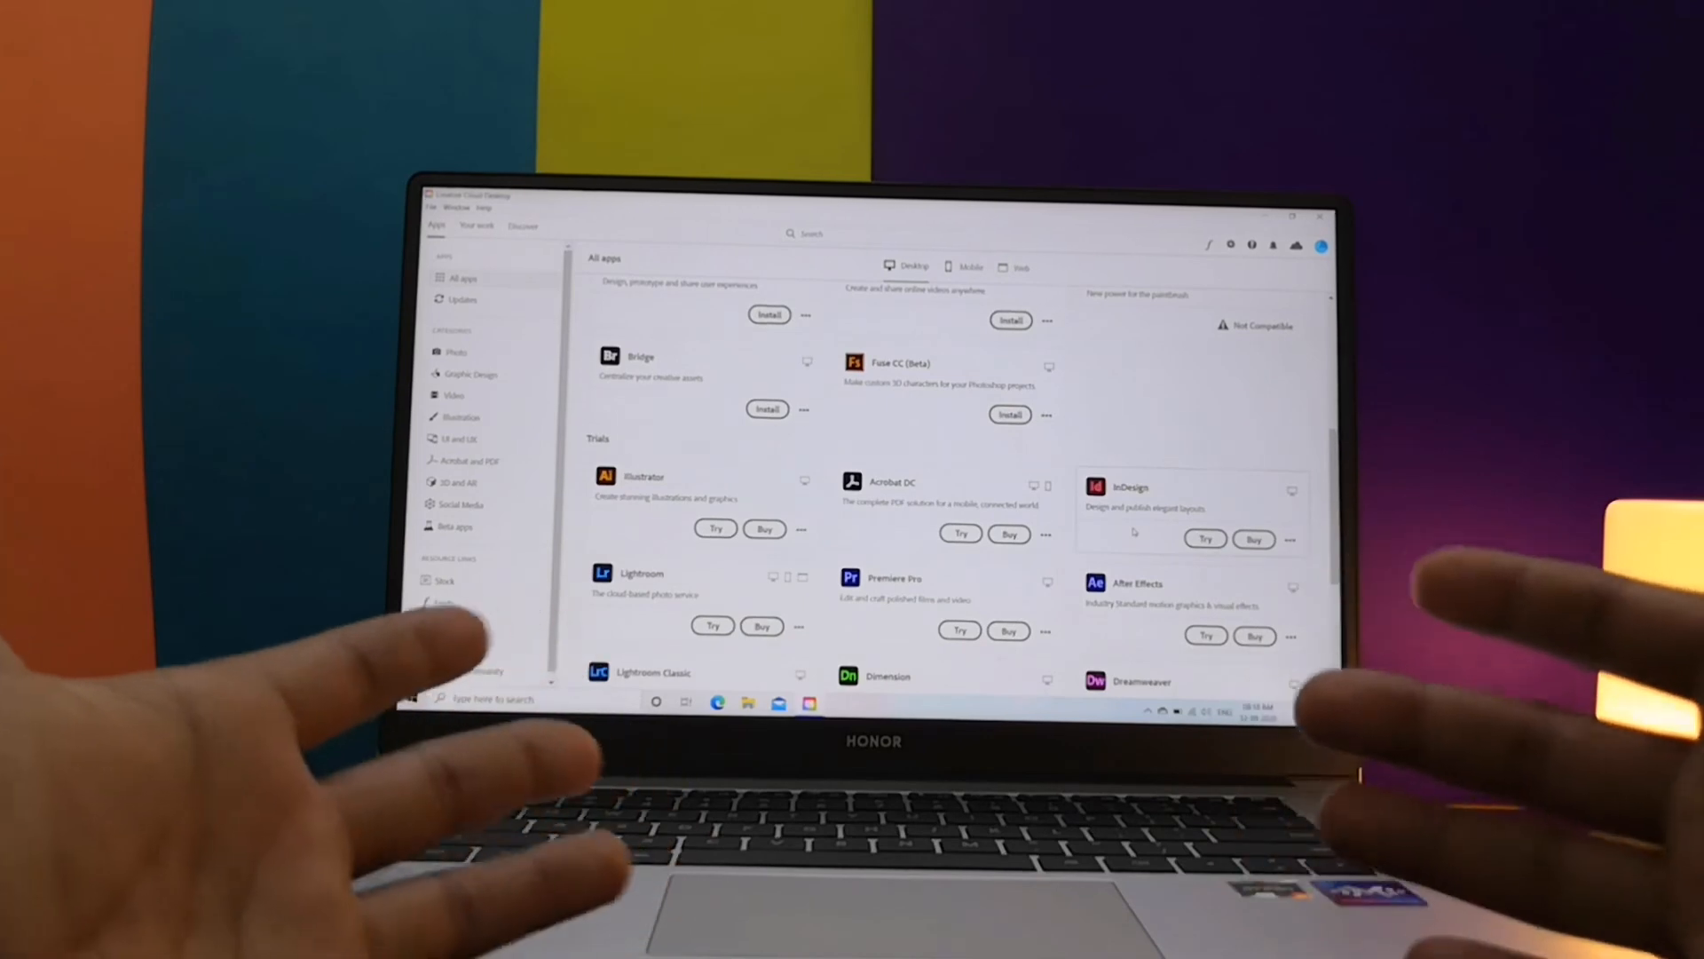